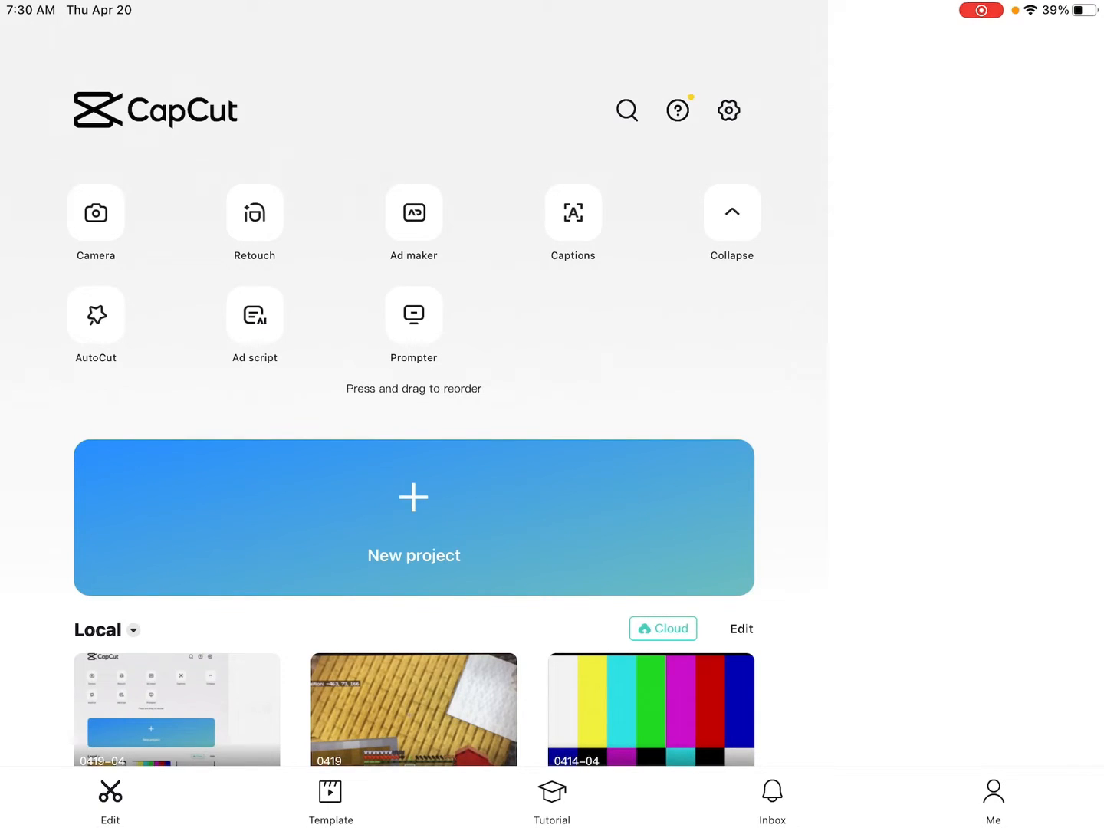
Start CapCut's built-in camera to frame the windowsill scene
click(95, 224)
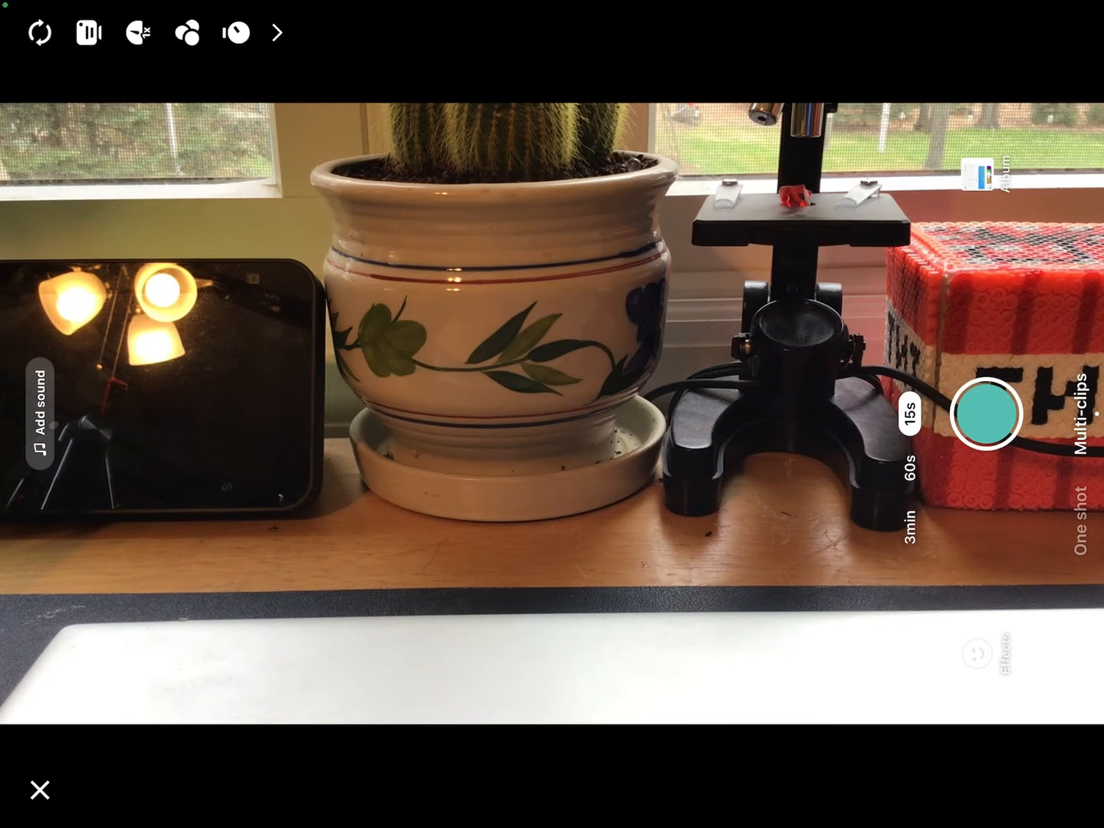
Record a short clip of the windowsill and return to the home screen
click(991, 414)
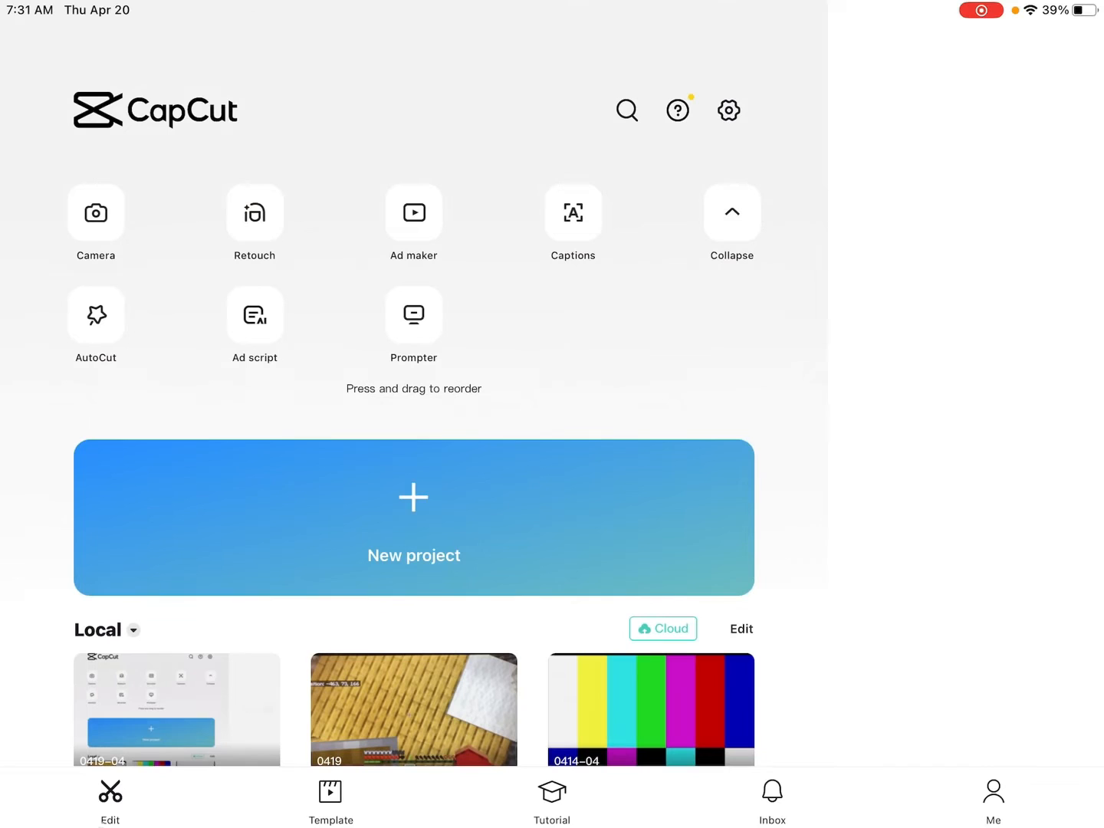
Play back the newly saved windowsill clip in the Photos library
click(95, 212)
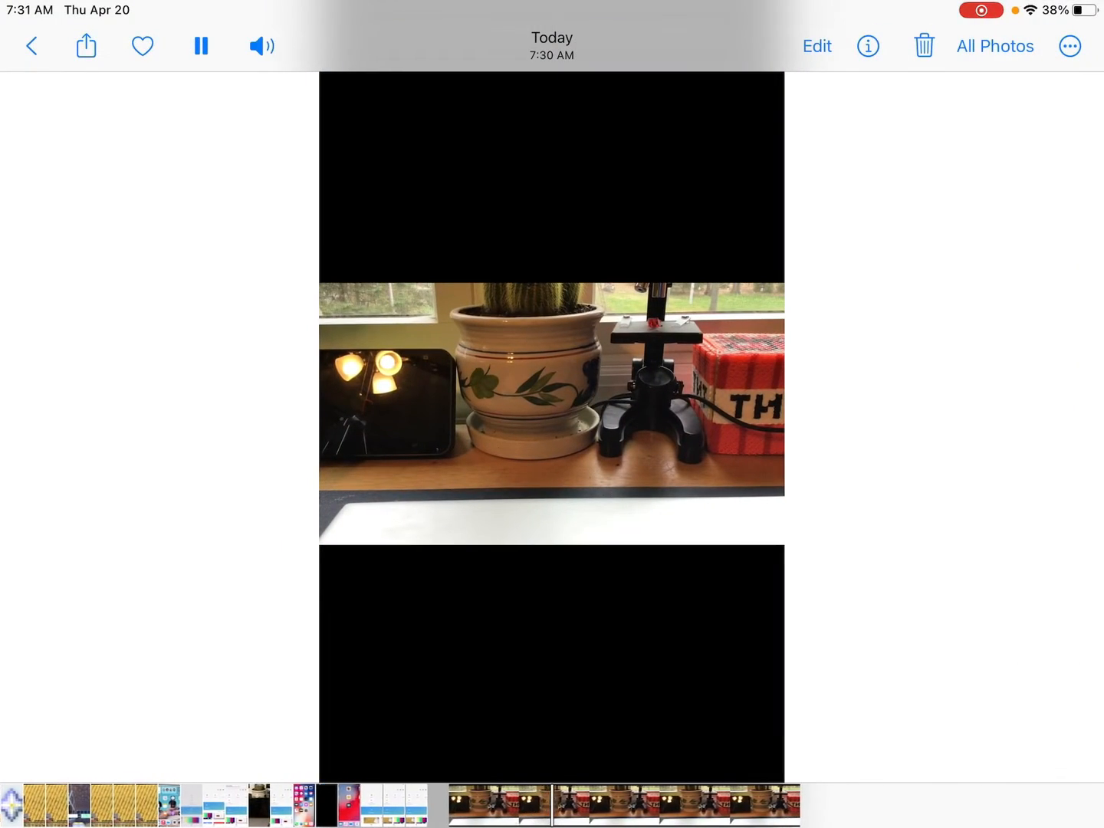
Switch to YouTube and show the channel's 'Your videos' list
click(199, 46)
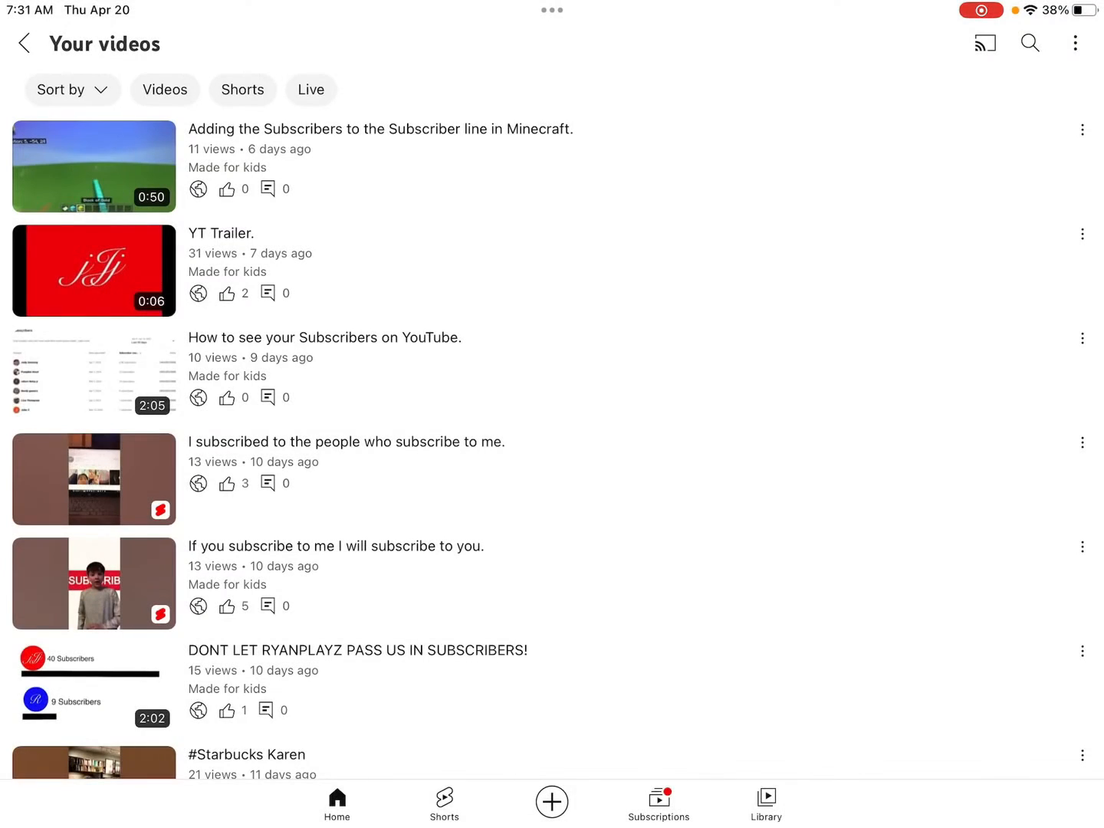
Begin a new YouTube upload with the windowsill clip on the Add details screen
click(553, 802)
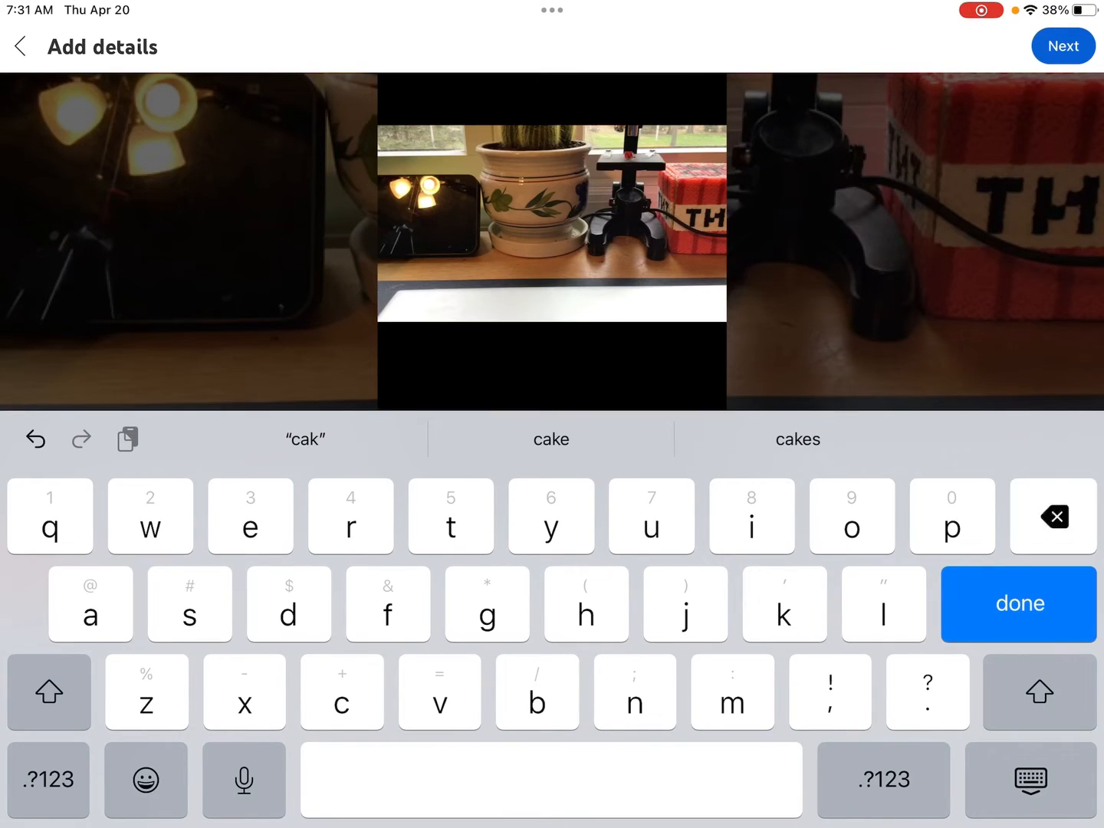
Title the upload 'My cool catis' and continue to the audience selection
click(1052, 515)
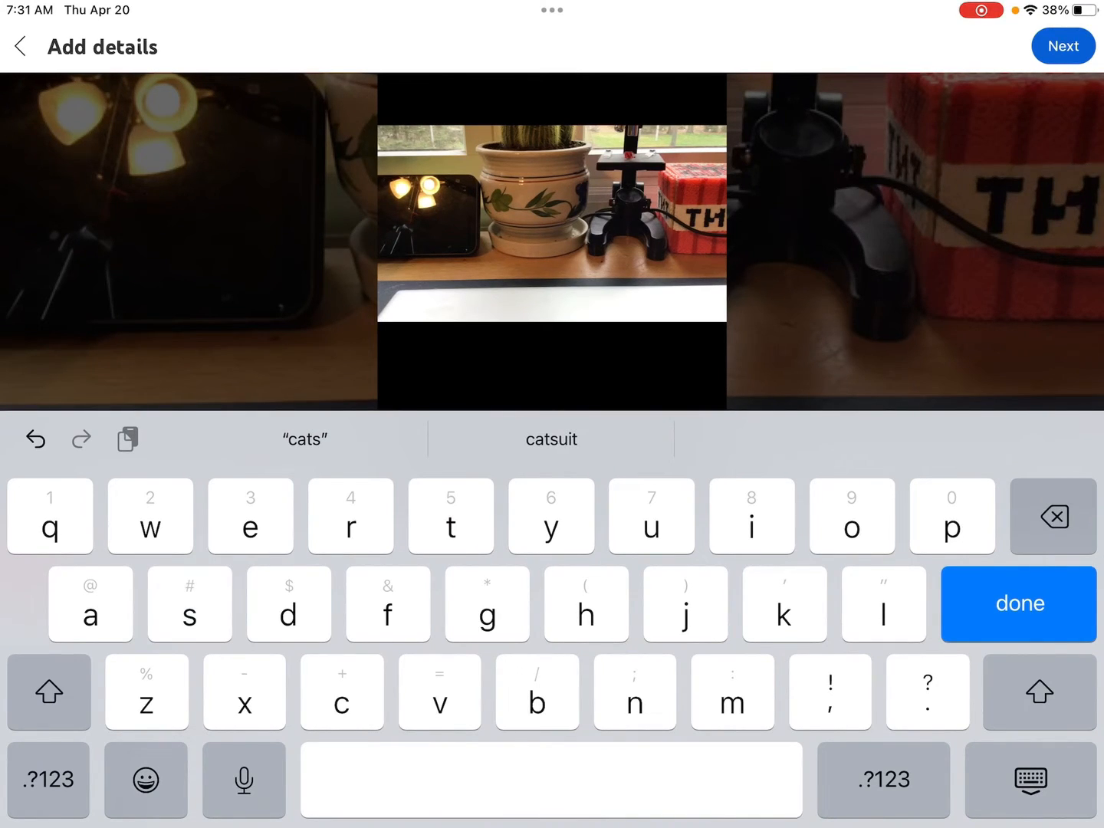
text(is)
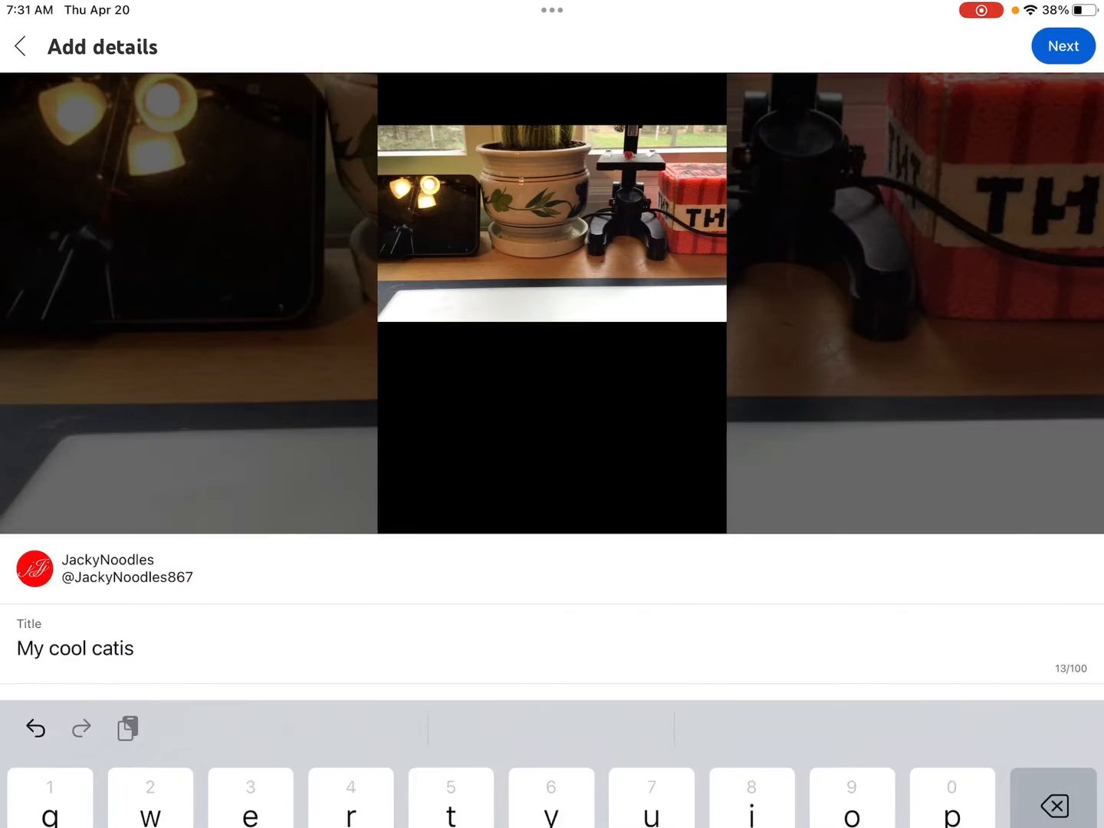
click(1063, 46)
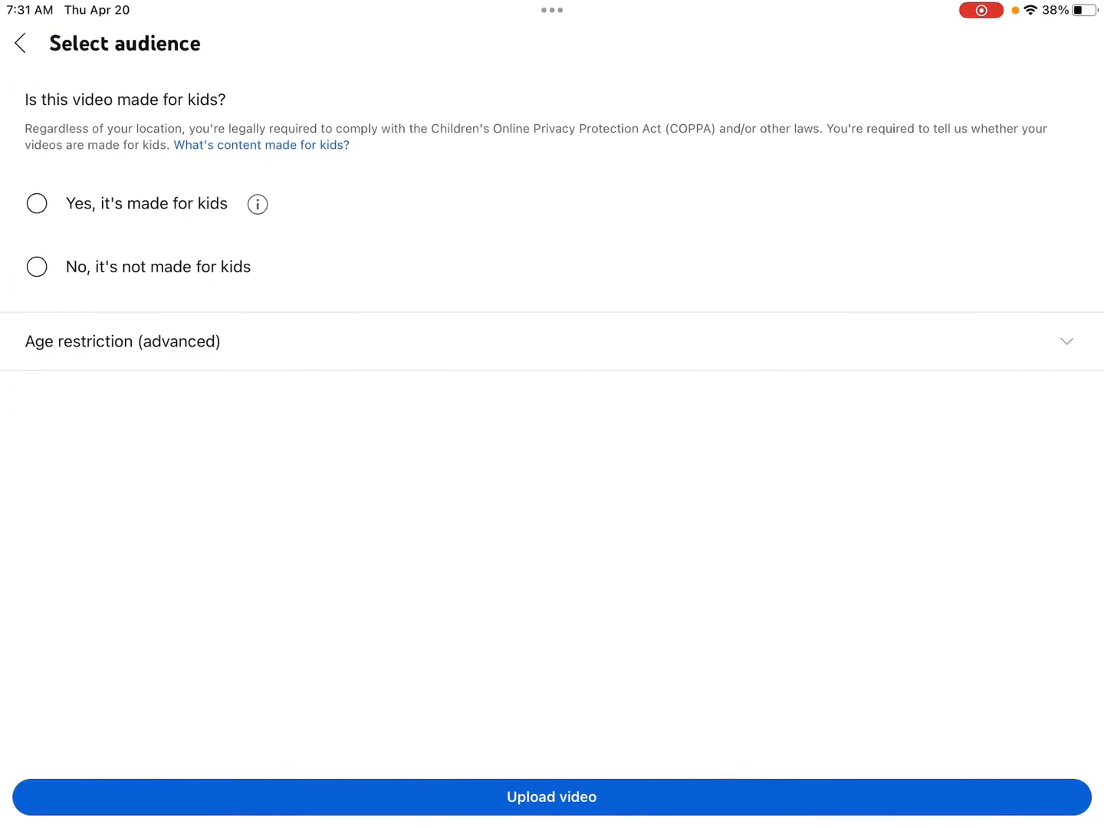
Upload 'My cool catis' so it appears processing at 100% in the video list
click(552, 798)
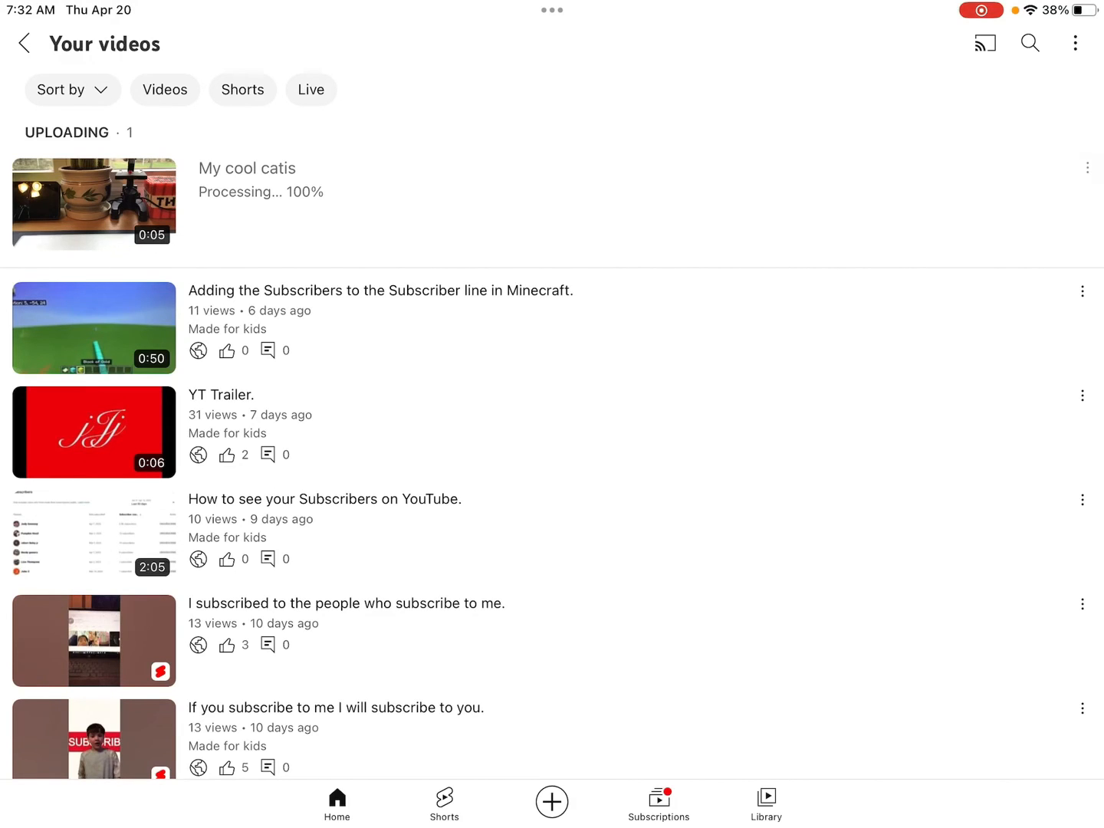
Dismiss the upload options, then request deletion of the 'My cool catis' video
click(1087, 168)
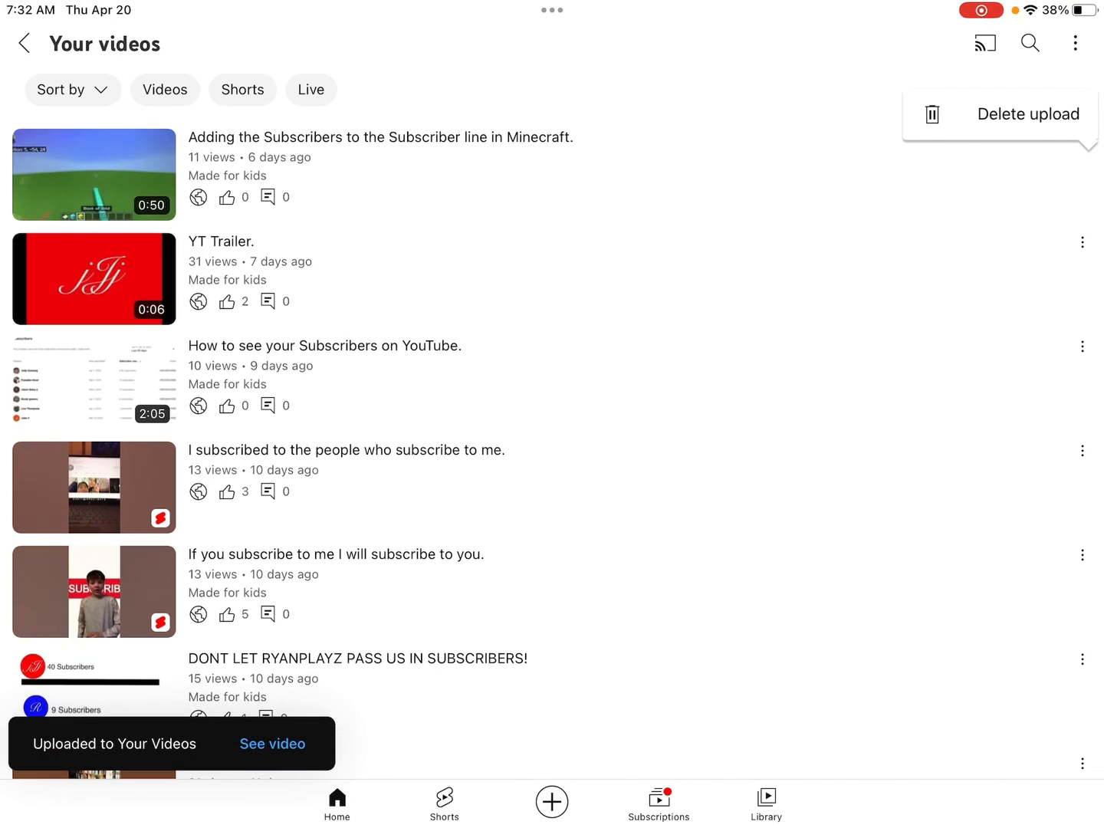
click(1028, 114)
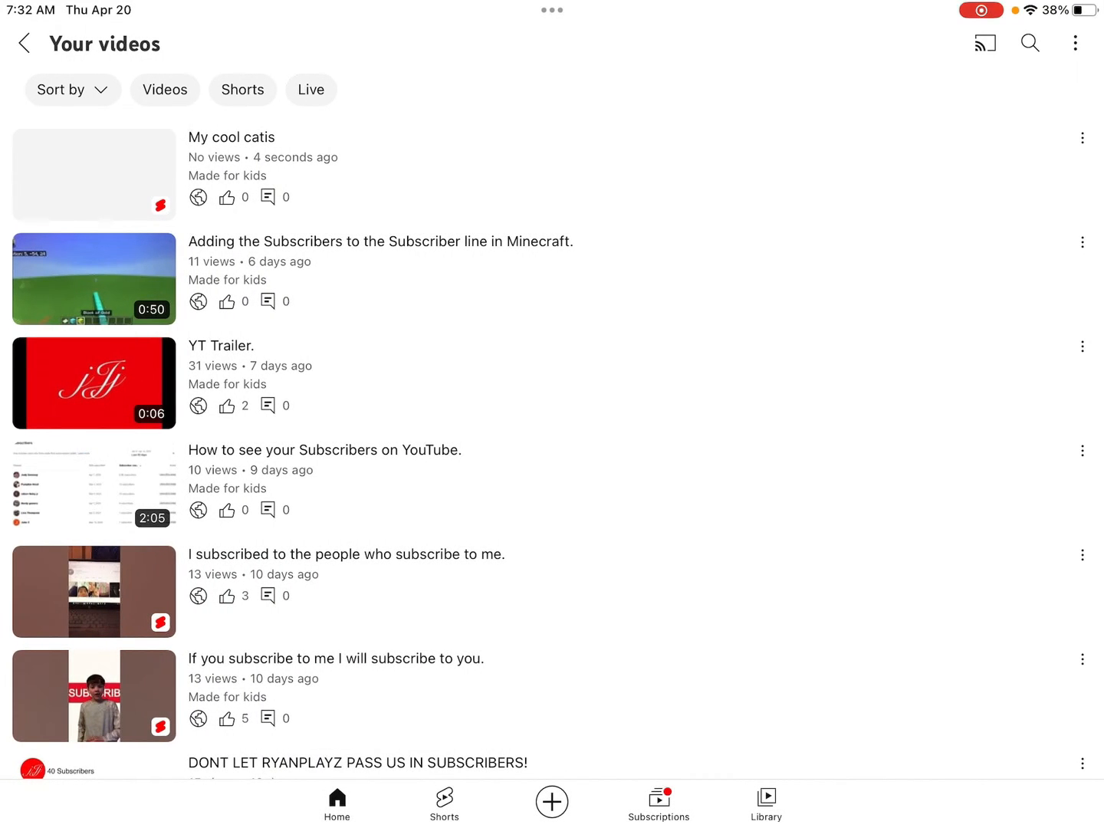
click(1083, 139)
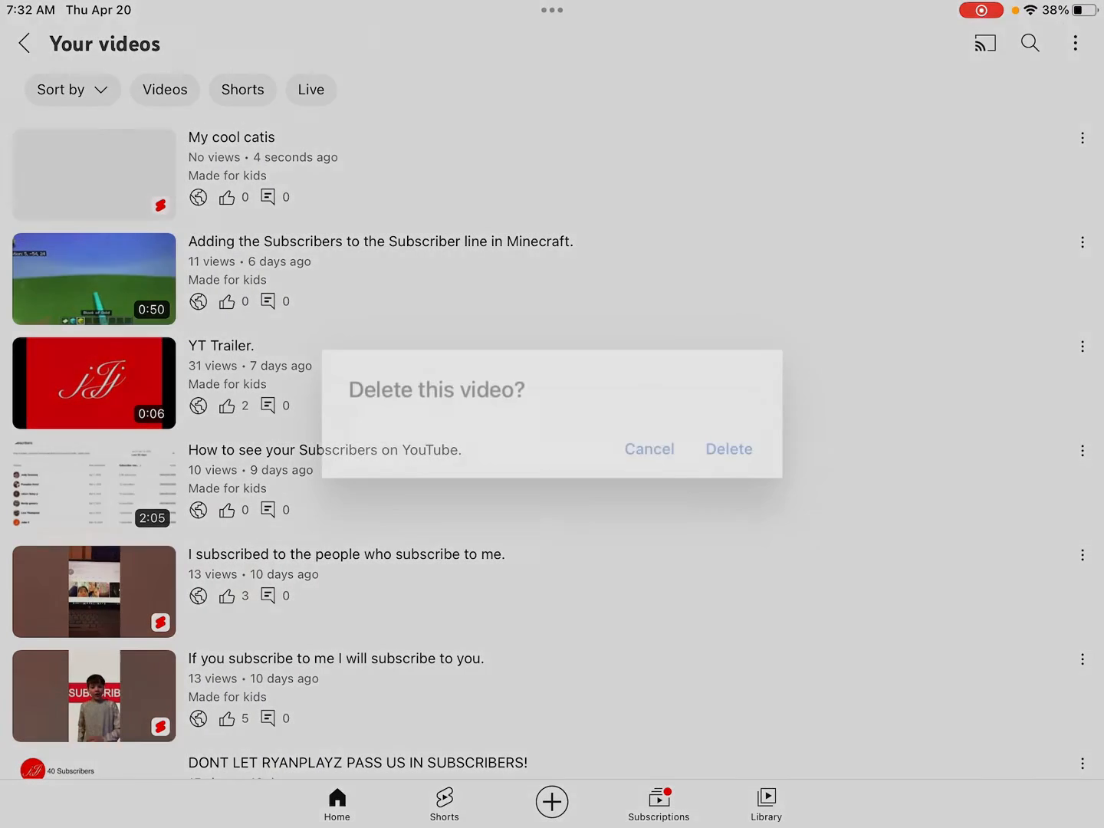
Confirm deleting 'My cool catis', close the miniplayer and refresh the video list
click(727, 448)
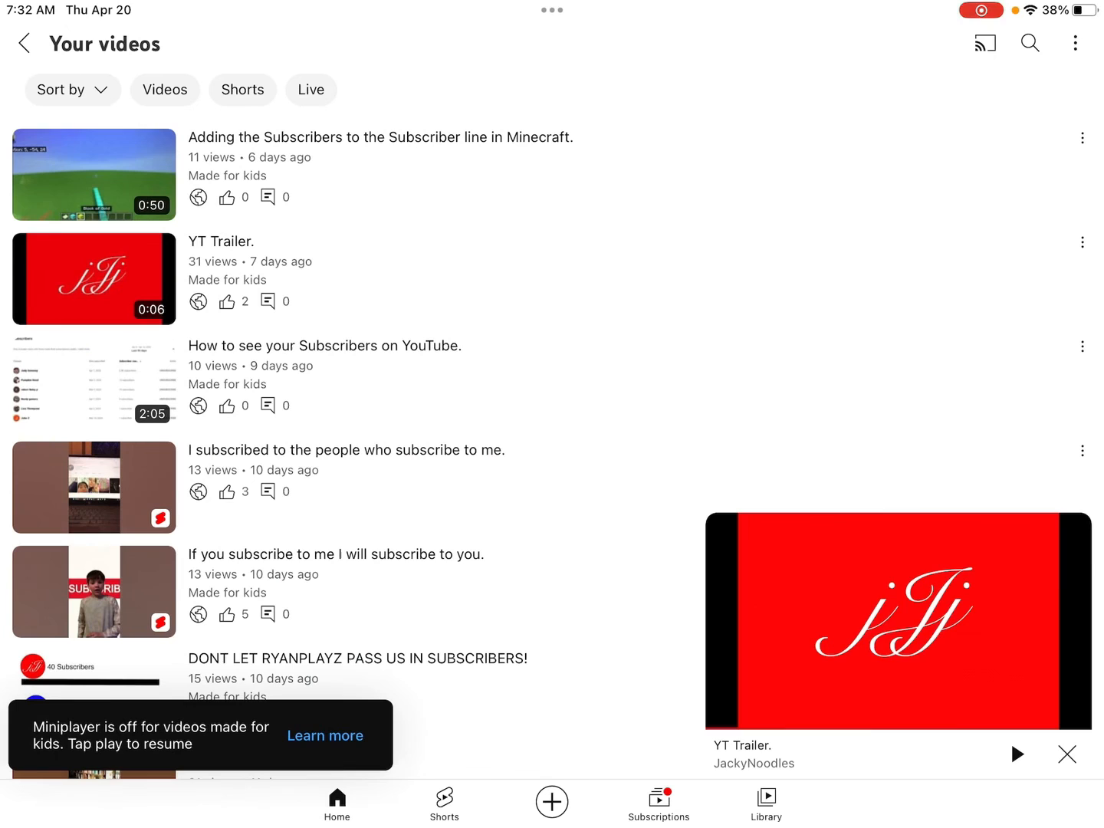
click(1068, 754)
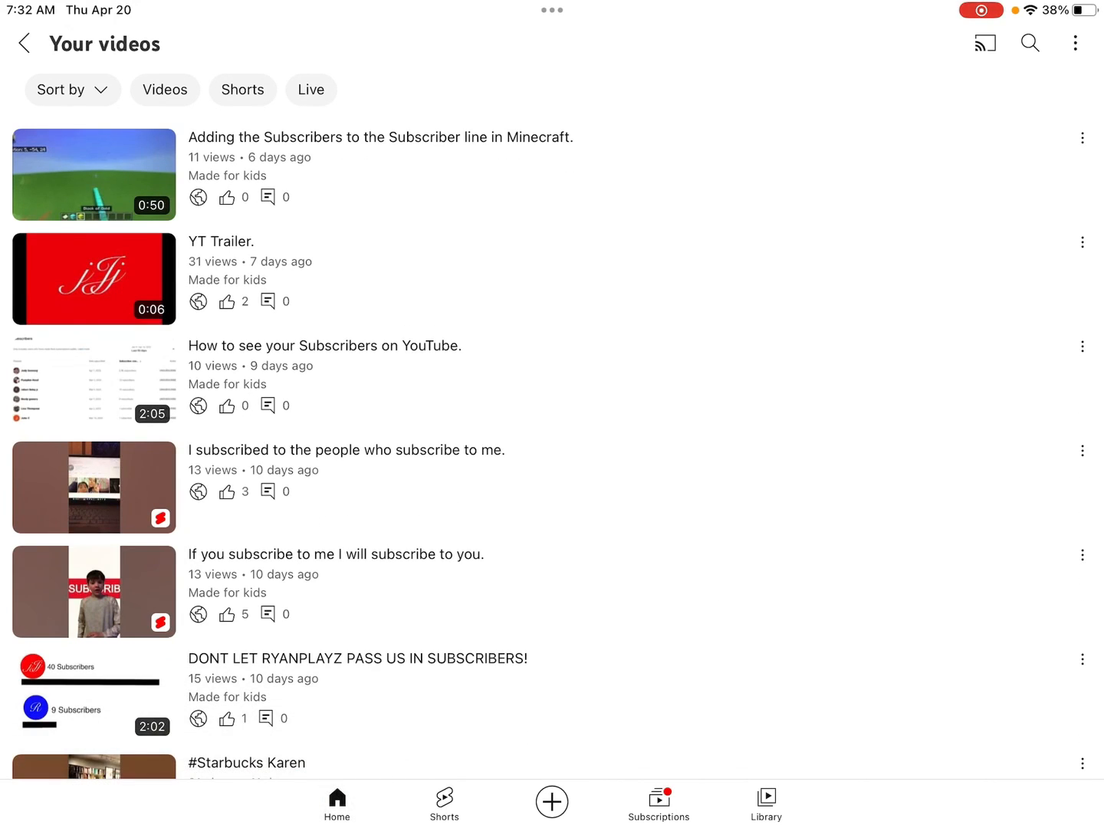
scroll(down, 3)
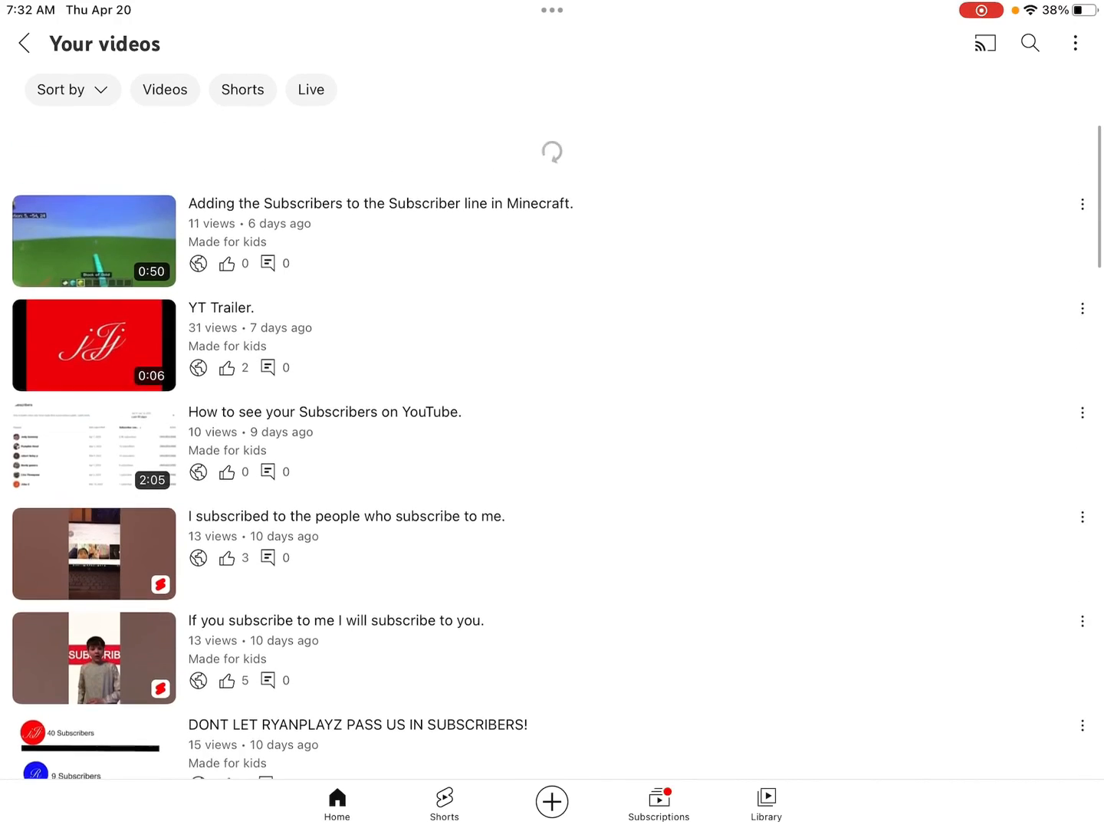